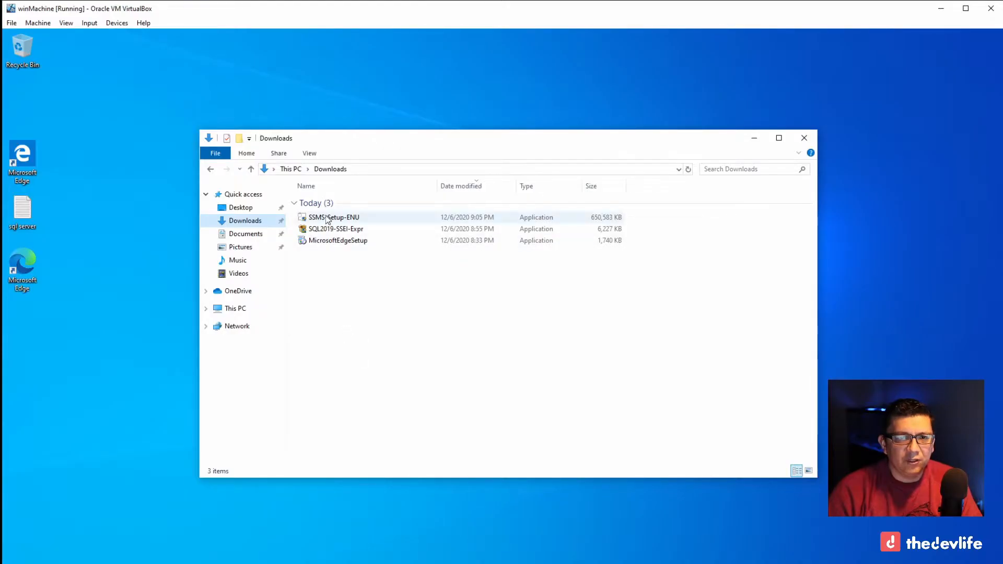
{"action": "mouse_move", "coordinate": [333, 217]}
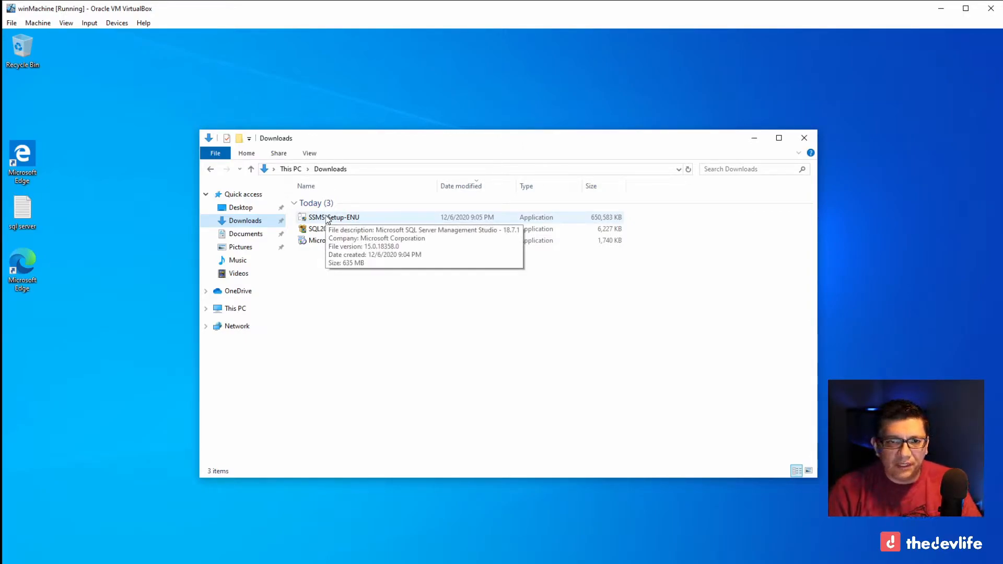
- Run SSMS-Setup-ENU and install Management Studio 18.7.1 to the default location
{"action": "left_click", "coordinate": [333, 216]}
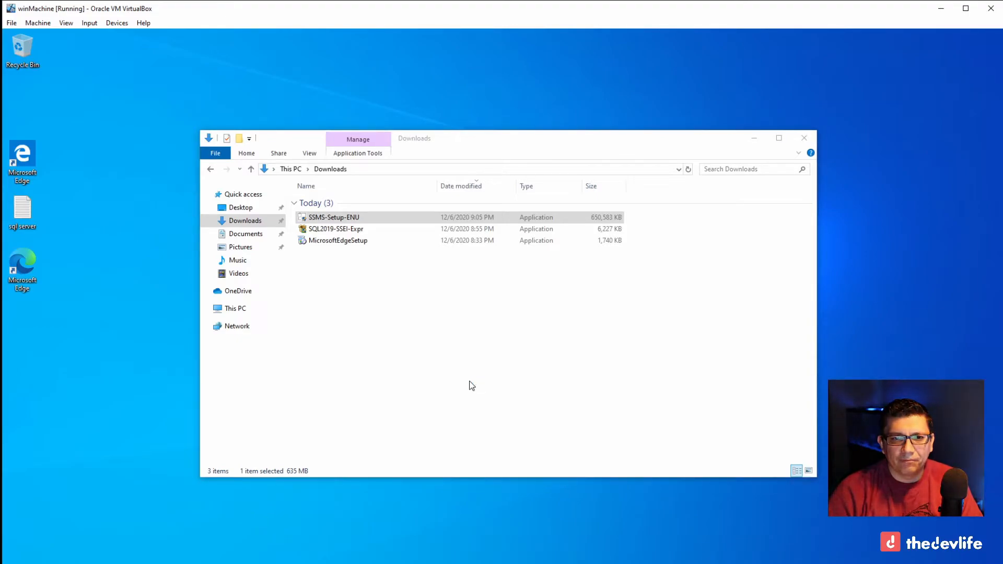
{"action": "double_click", "coordinate": [333, 216]}
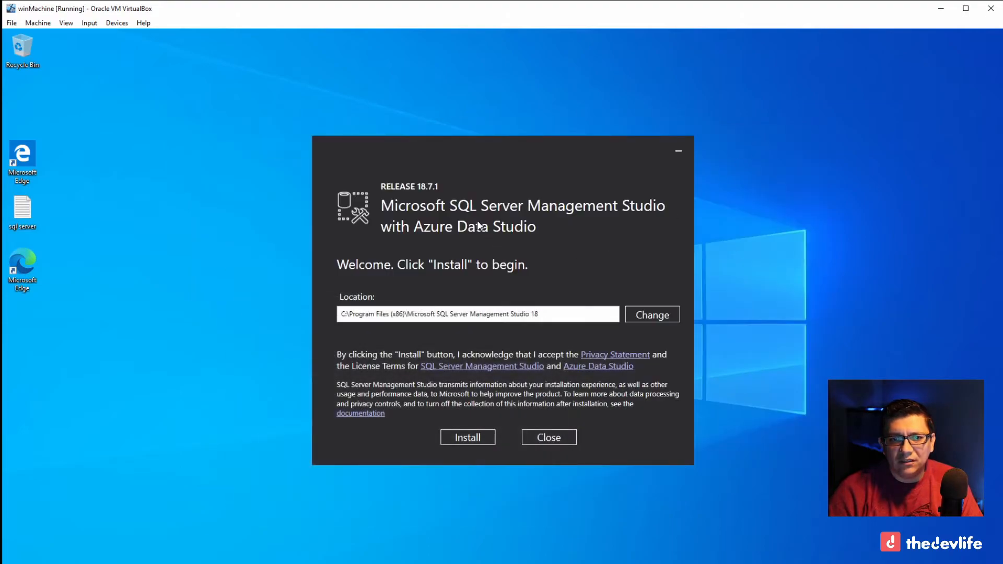
{"action": "mouse_move", "coordinate": [574, 283]}
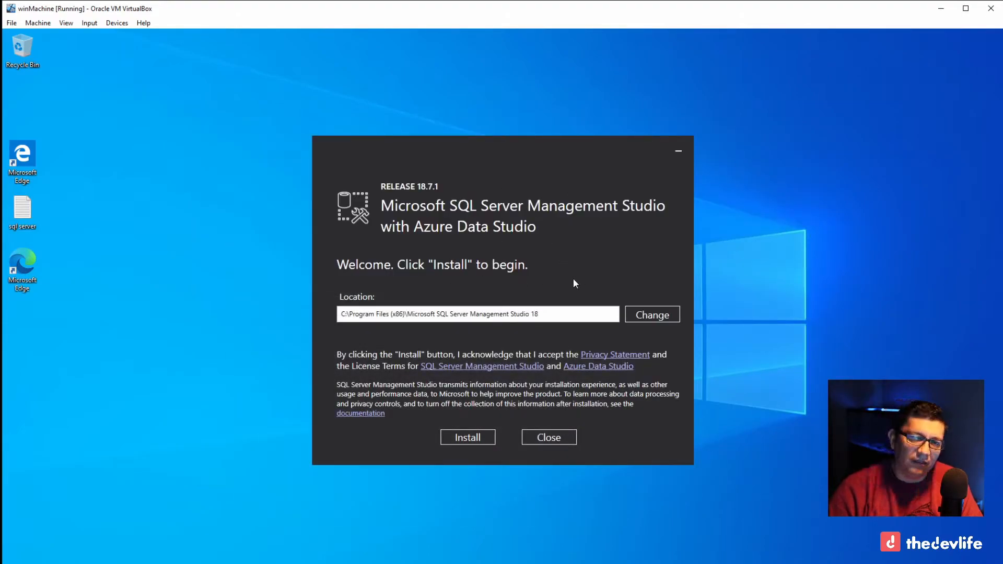
{"action": "mouse_move", "coordinate": [539, 242]}
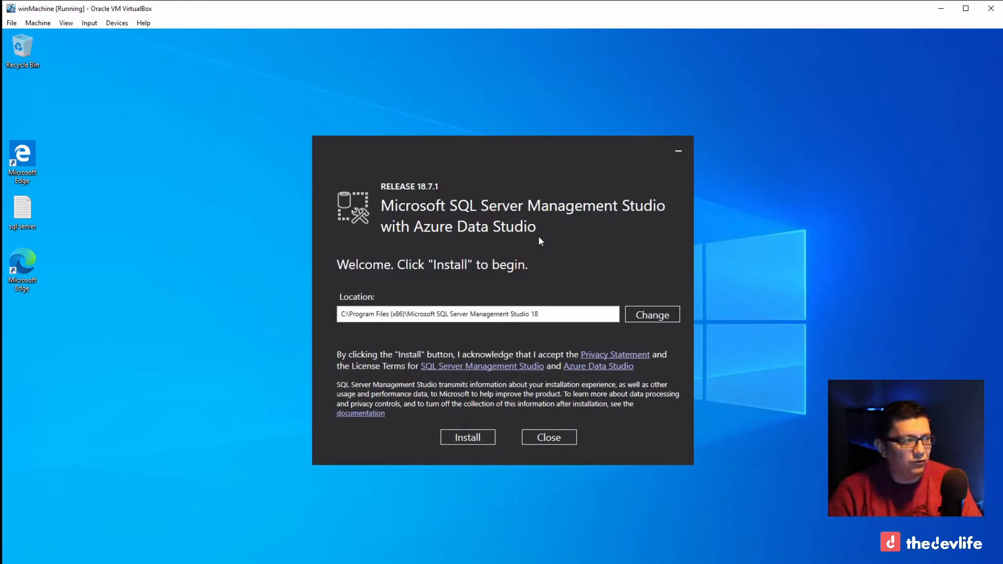
{"action": "mouse_move", "coordinate": [475, 363]}
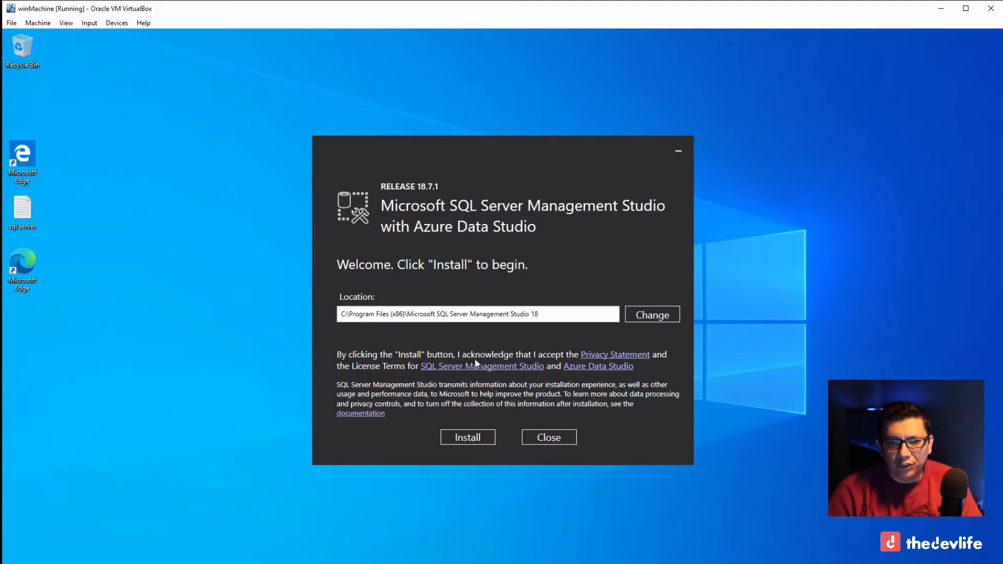
{"action": "left_click", "coordinate": [467, 437]}
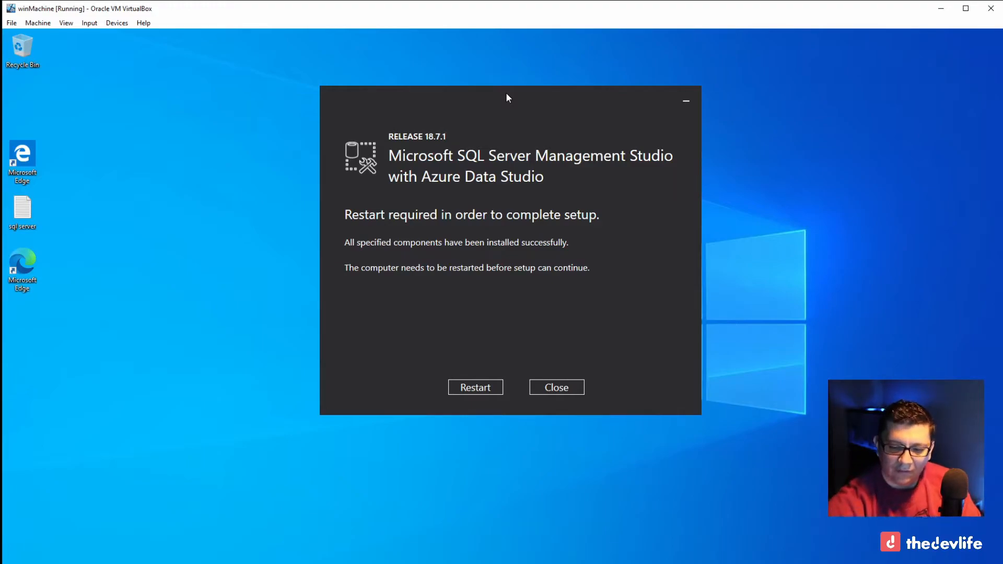
{"action": "mouse_move", "coordinate": [462, 356]}
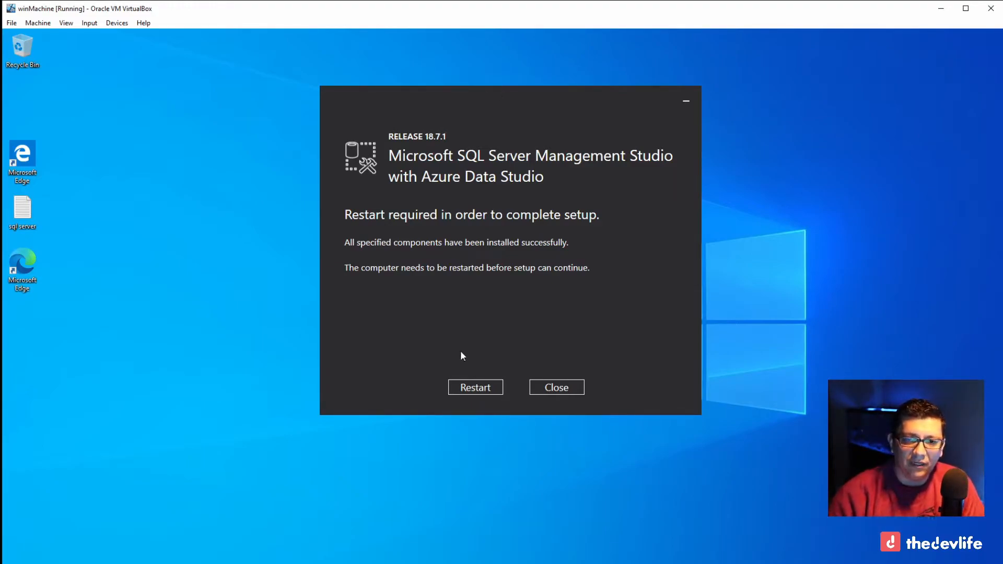
- Restart the computer once SSMS setup reports all components installed
{"action": "left_click", "coordinate": [556, 387]}
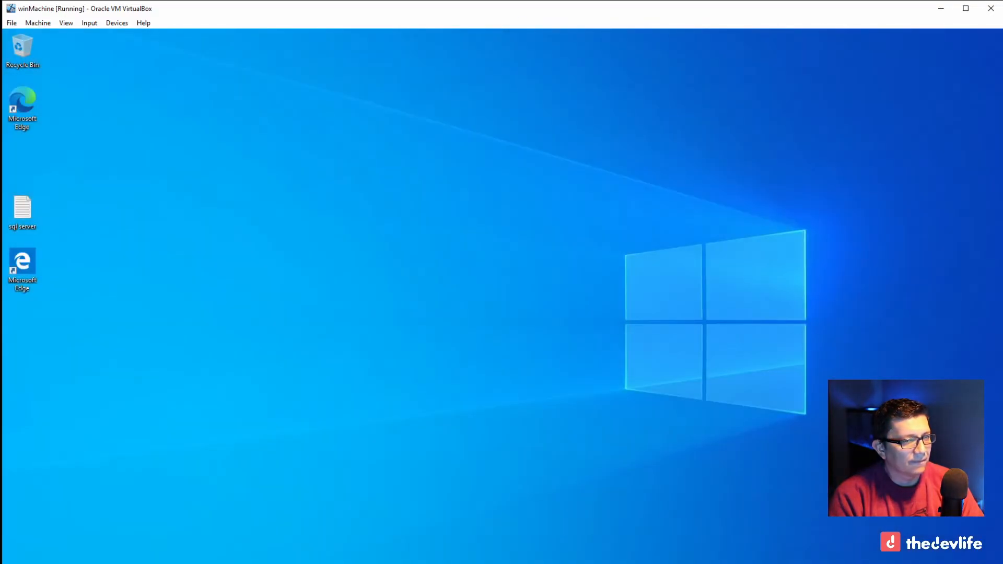
{"action": "mouse_move", "coordinate": [265, 328]}
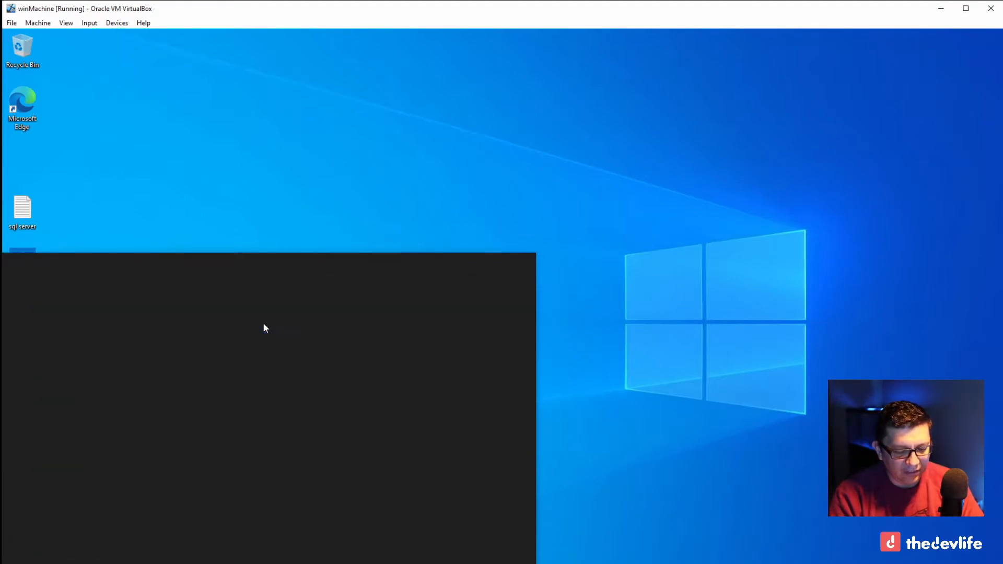
- Search 'service' to open Services and scroll to the running SQL Server (SQLEXPRESS) entry
{"action": "type", "text": "service"}
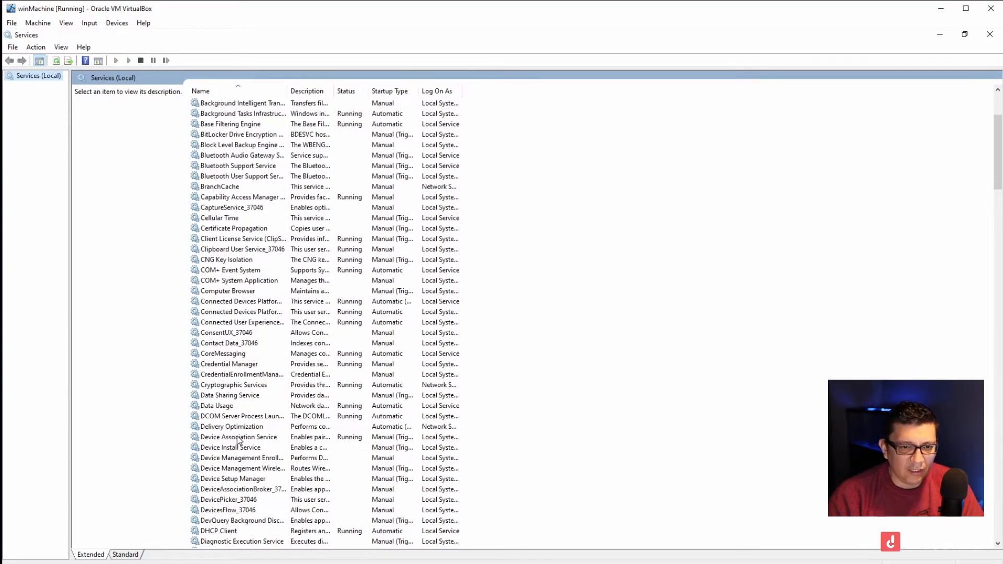
{"action": "scroll", "scroll_direction": "down", "scroll_amount": 3}
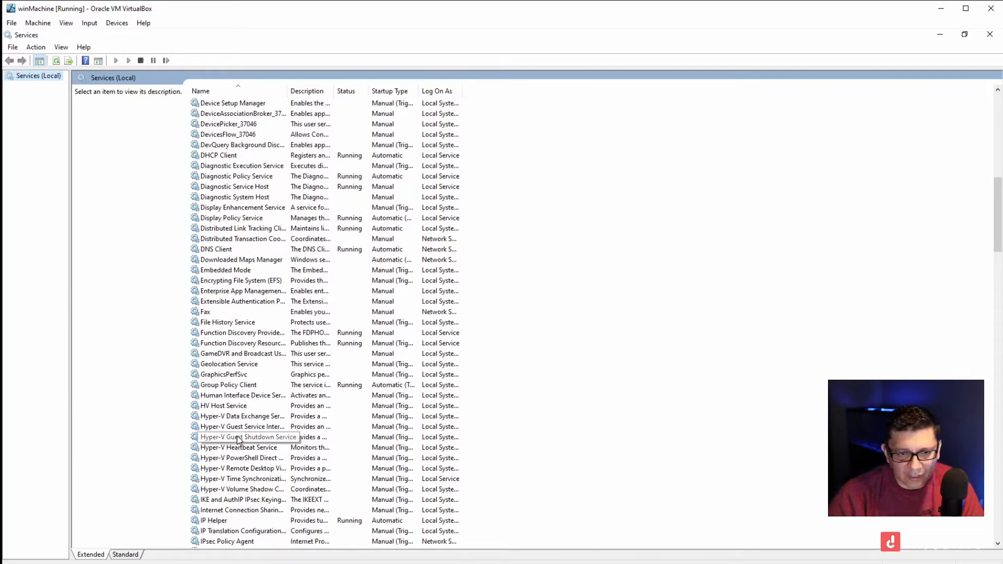
{"action": "scroll", "scroll_direction": "down", "scroll_amount": 3}
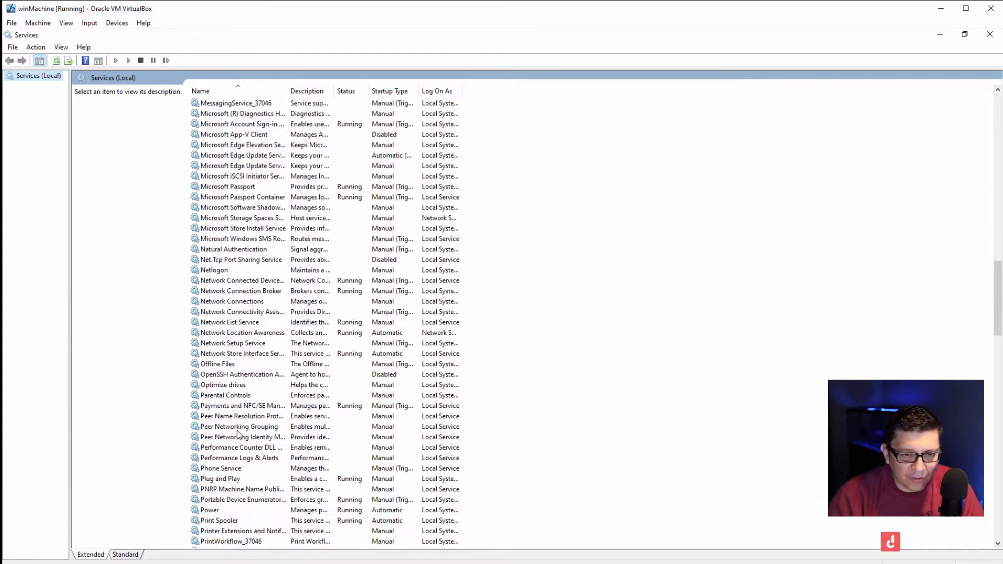
{"action": "scroll", "scroll_direction": "down", "scroll_amount": 3}
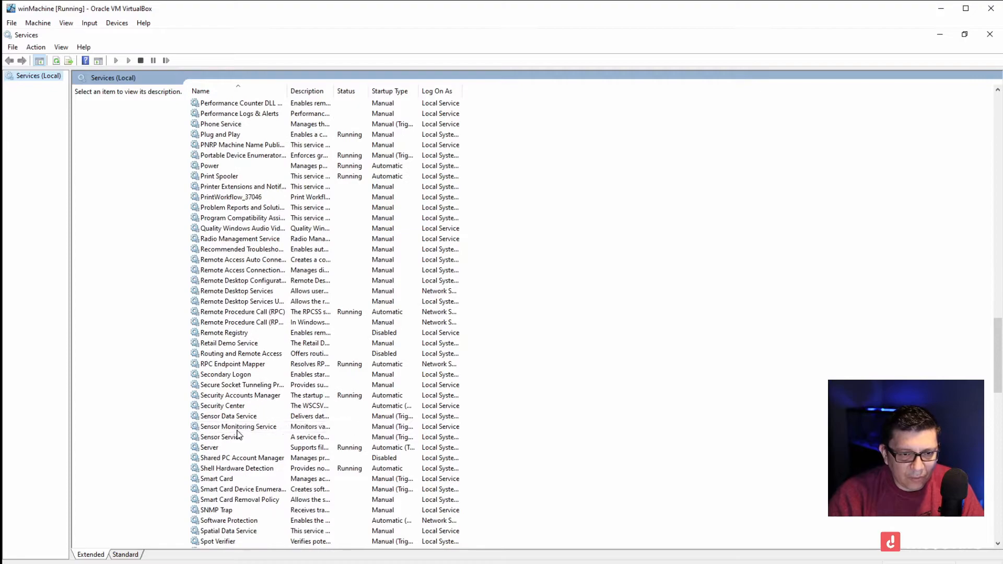
{"action": "scroll", "scroll_direction": "down", "scroll_amount": 3}
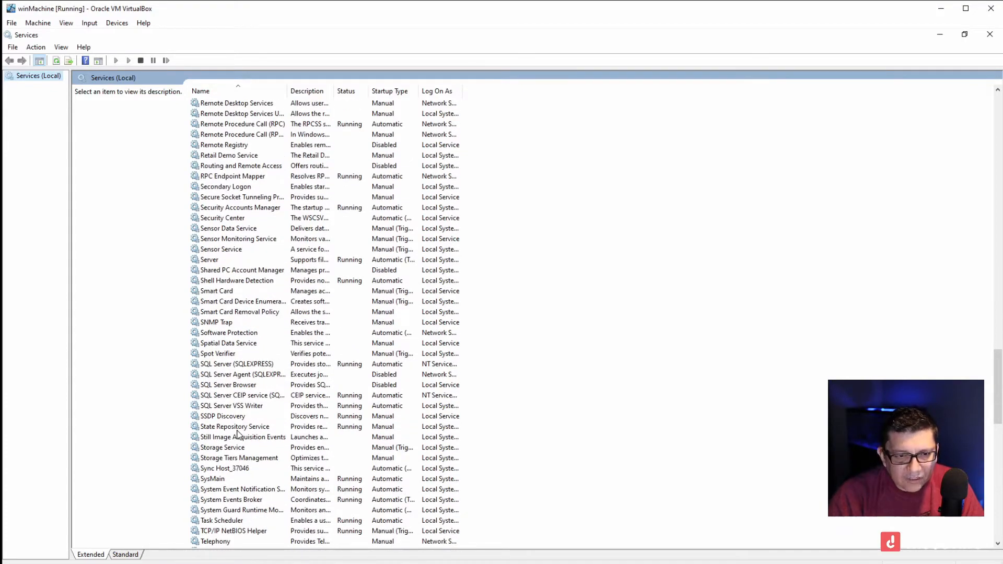